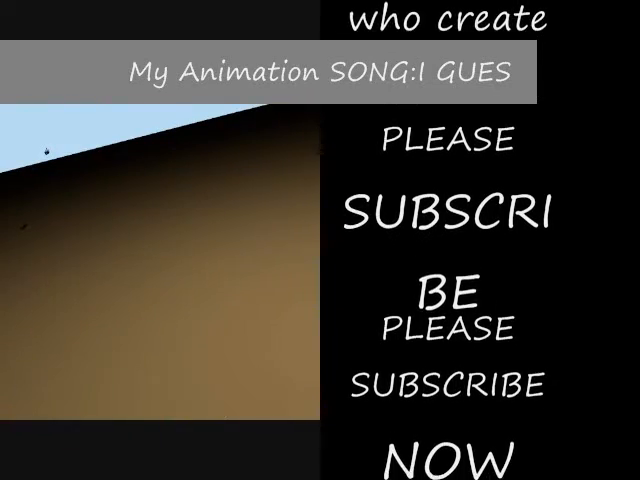
scroll(up, 3)
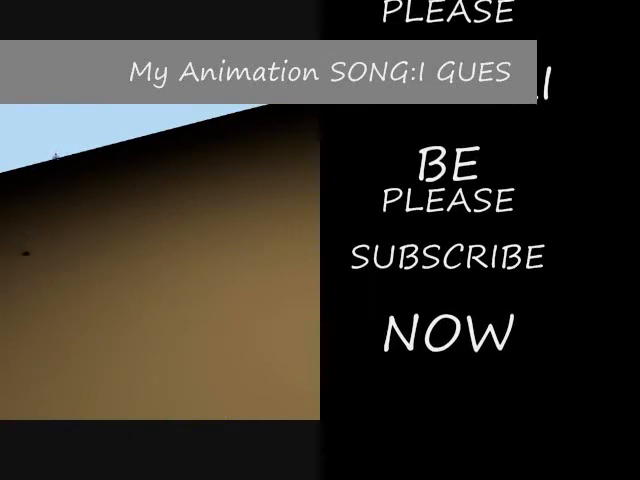